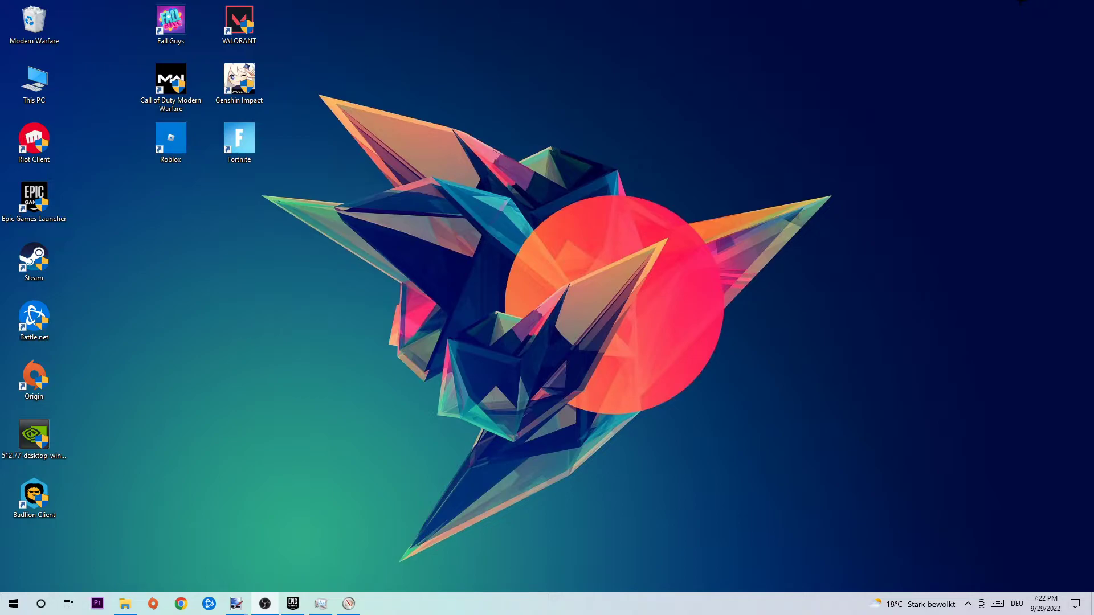
pyautogui.moveTo(508, 110)
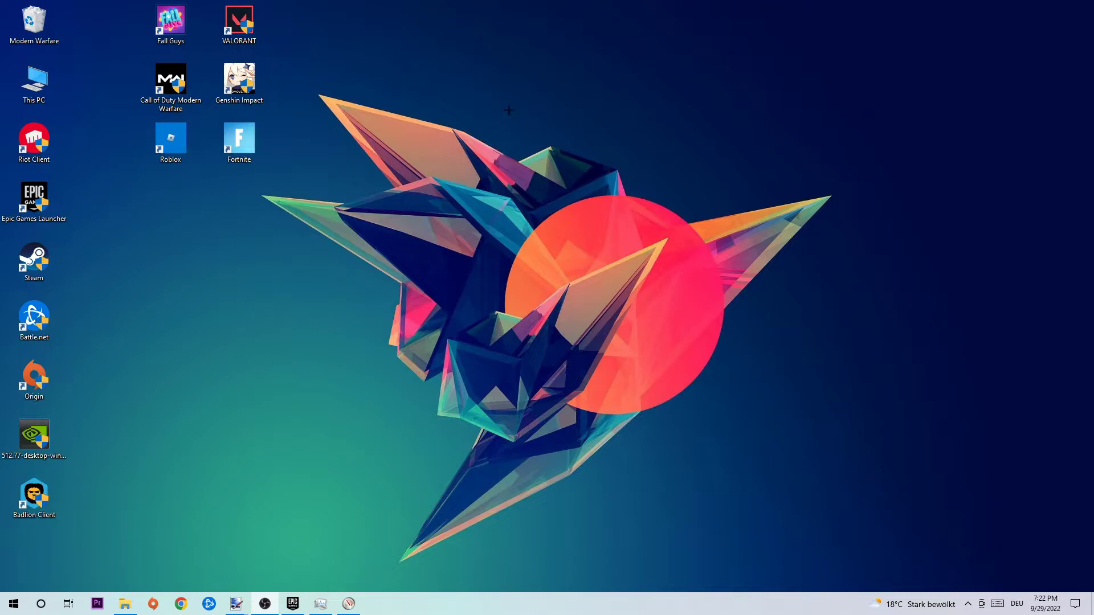
# Launch the Epic Games Launcher from its desktop shortcut
pyautogui.click(292, 603)
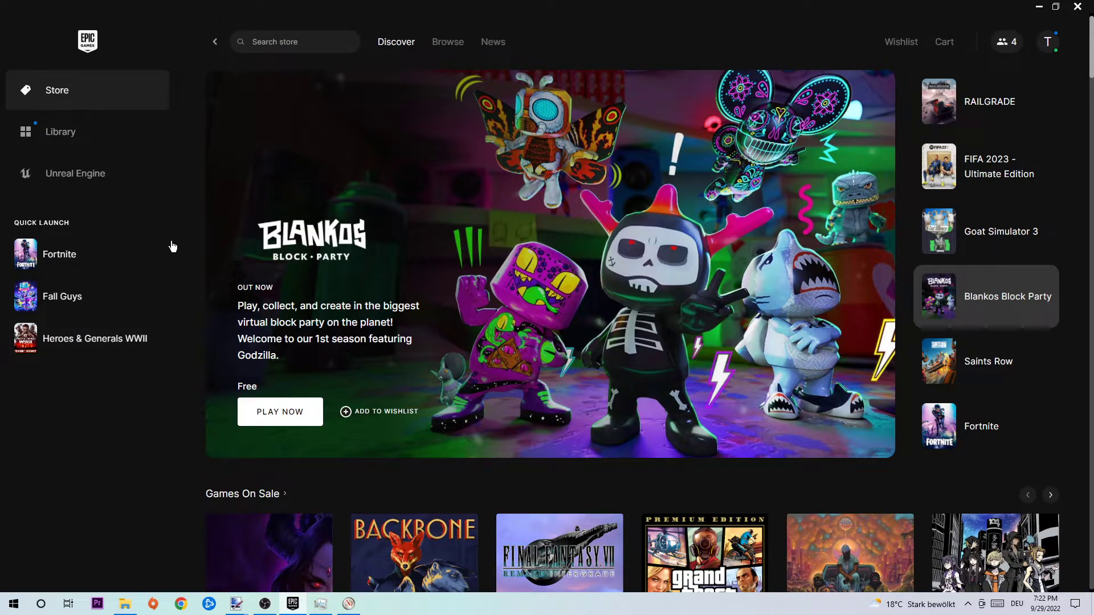
# Open the friends panel from the friends icon beside the avatar
pyautogui.click(986, 360)
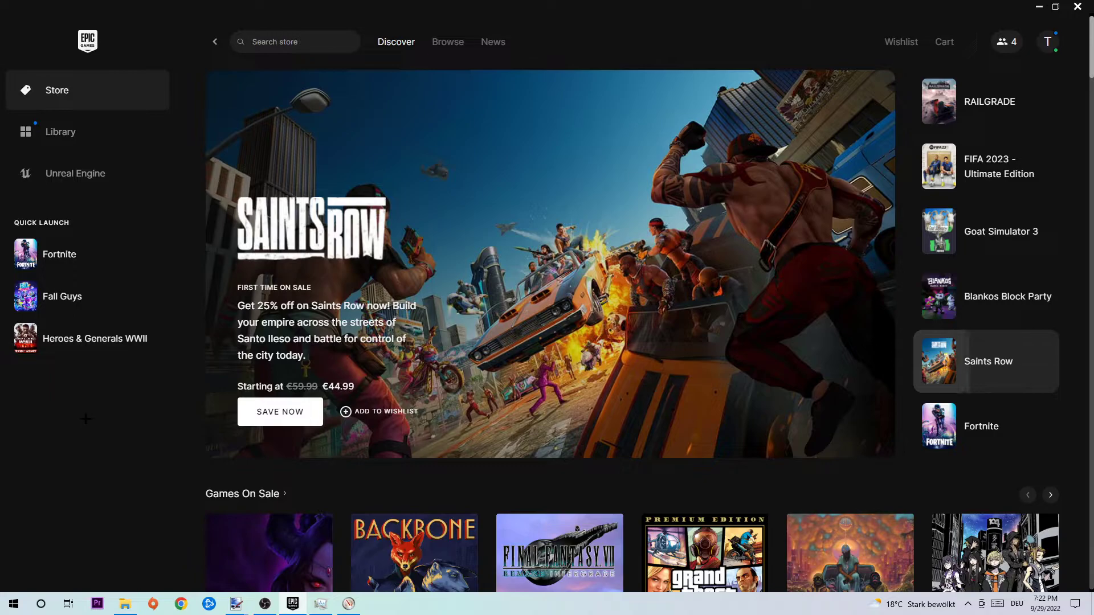
pyautogui.moveTo(1047, 41)
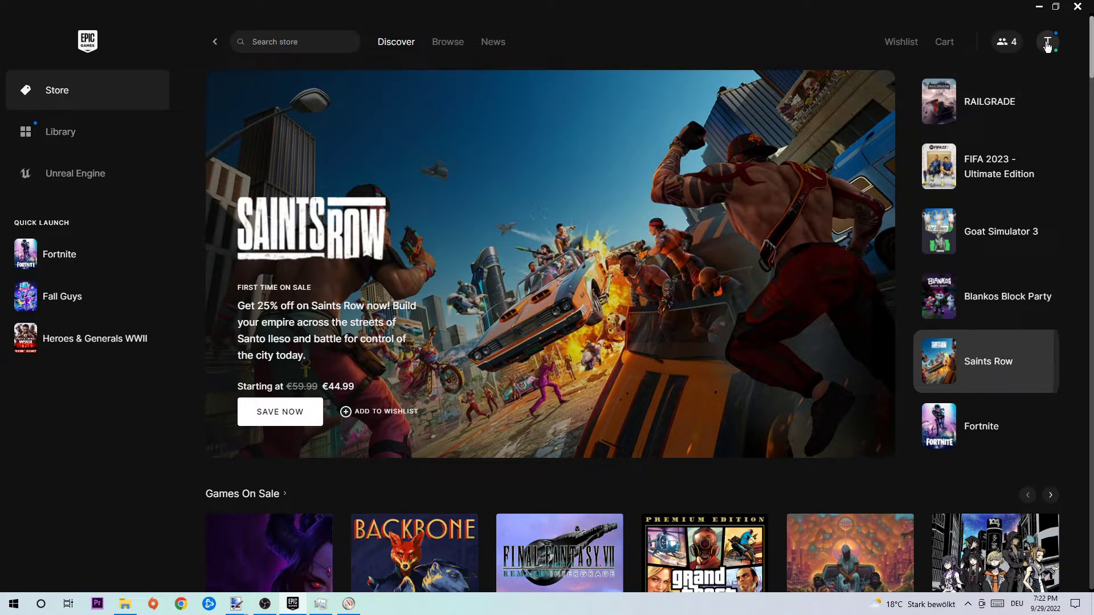
pyautogui.click(984, 427)
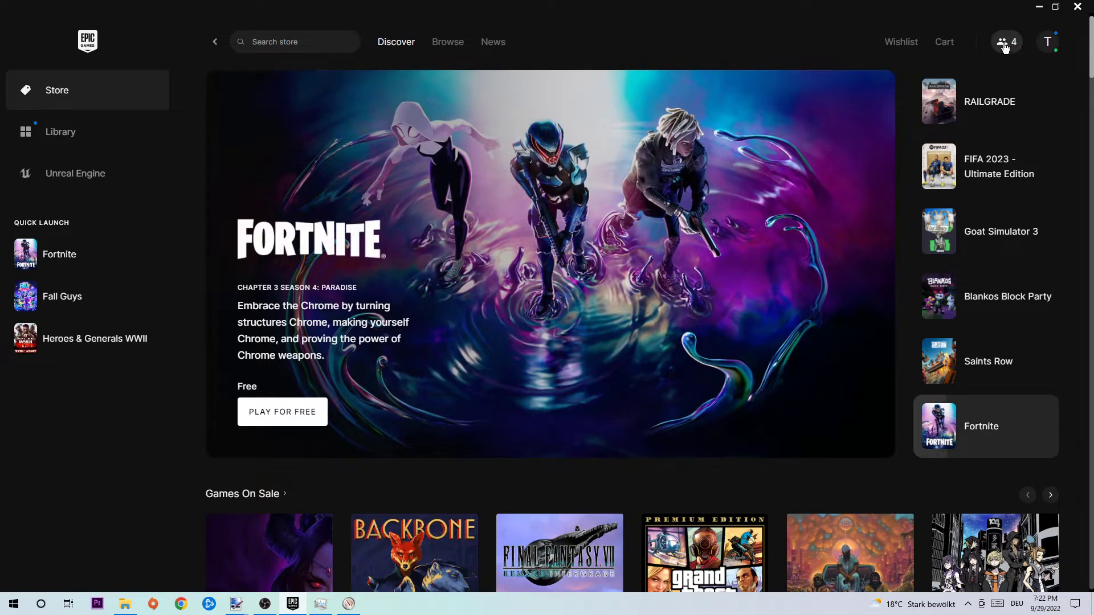
pyautogui.click(1002, 41)
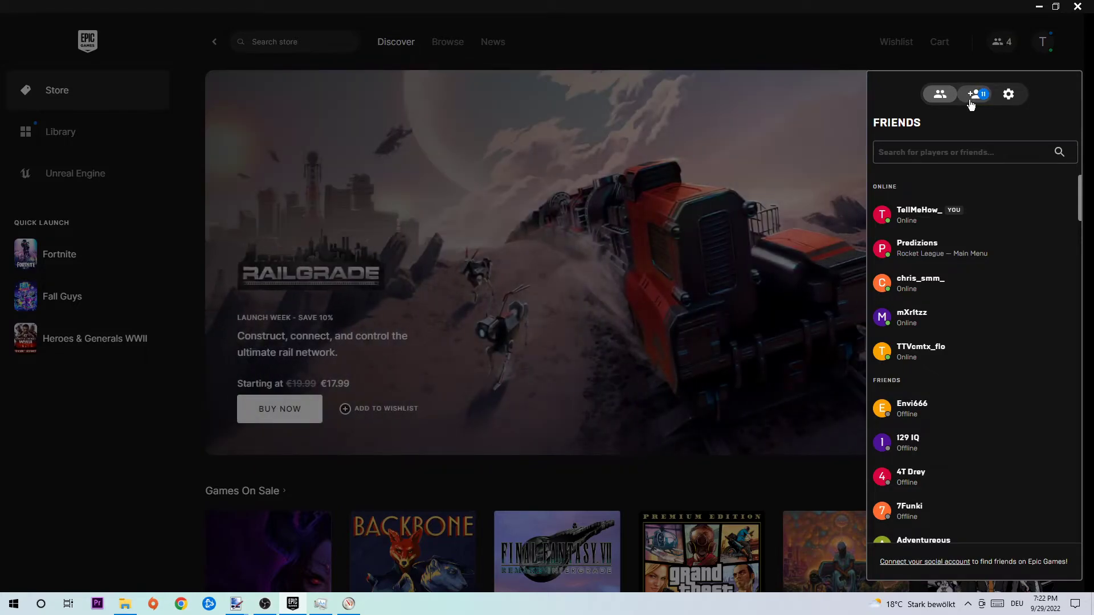
# On the Add Friends tab, open the Accept/Decline popup for the first friend request
pyautogui.click(975, 94)
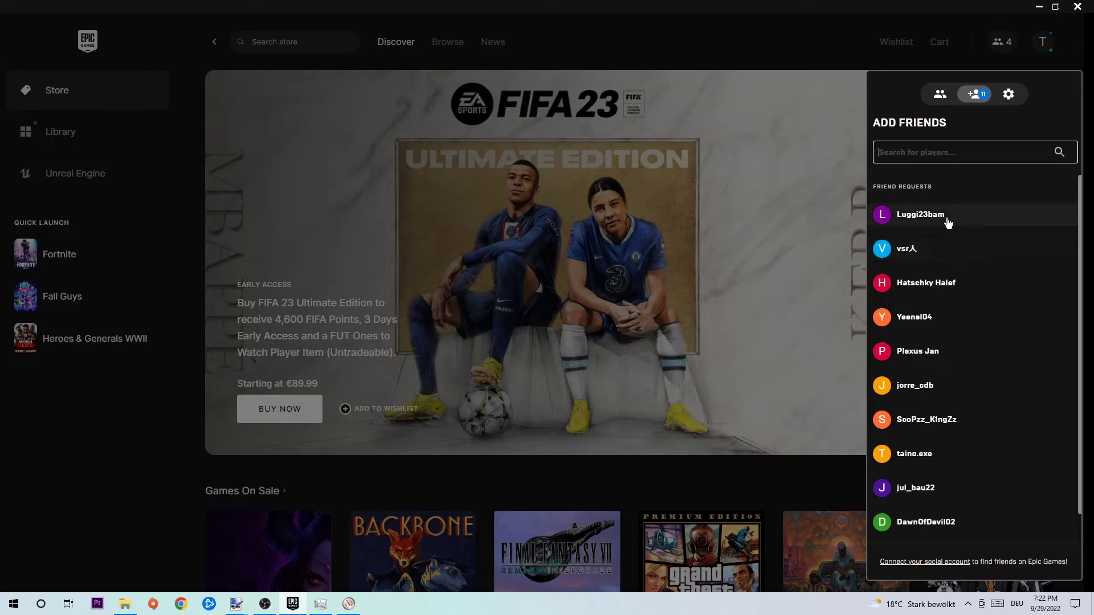
pyautogui.click(920, 214)
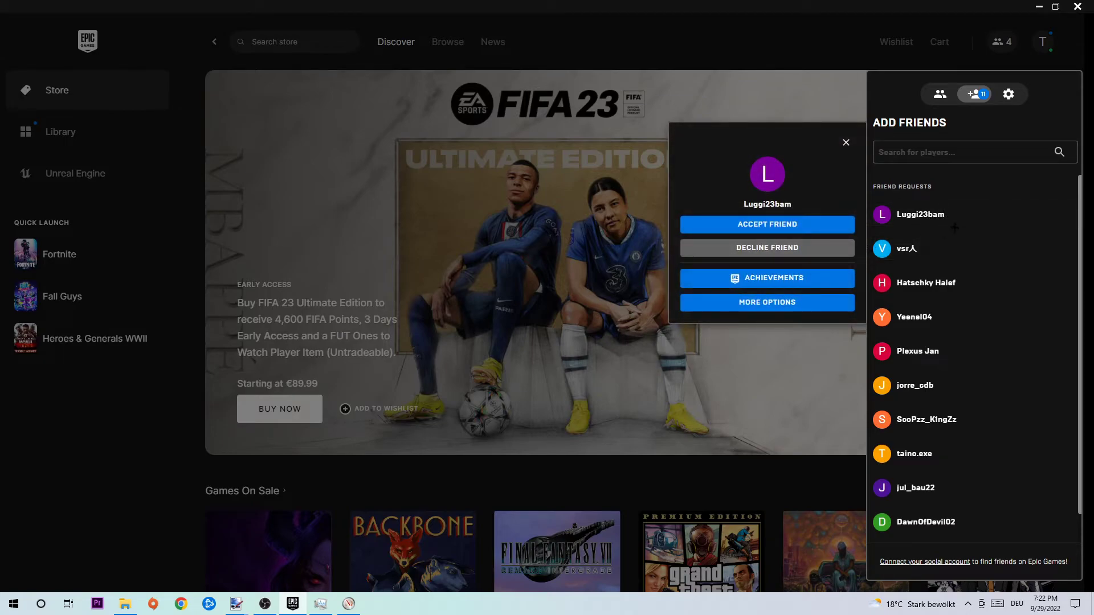
pyautogui.click(846, 143)
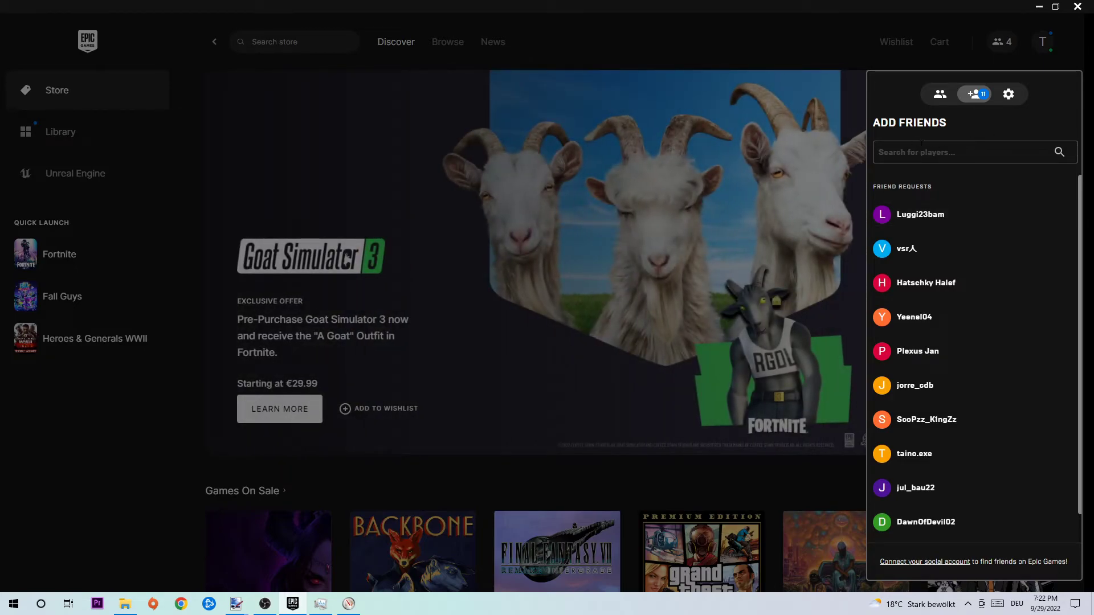
pyautogui.click(920, 215)
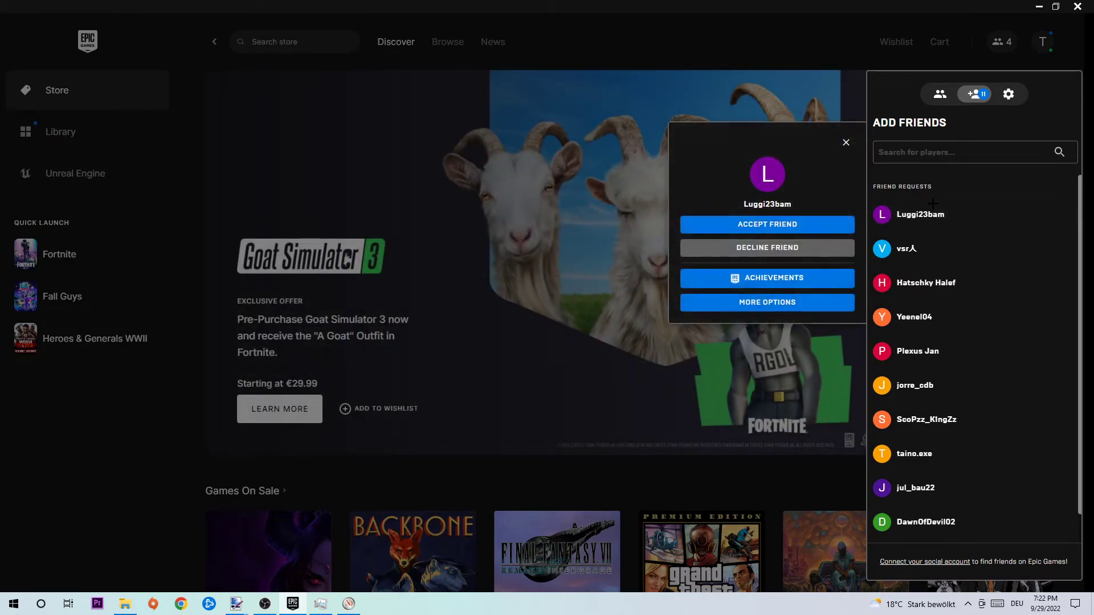